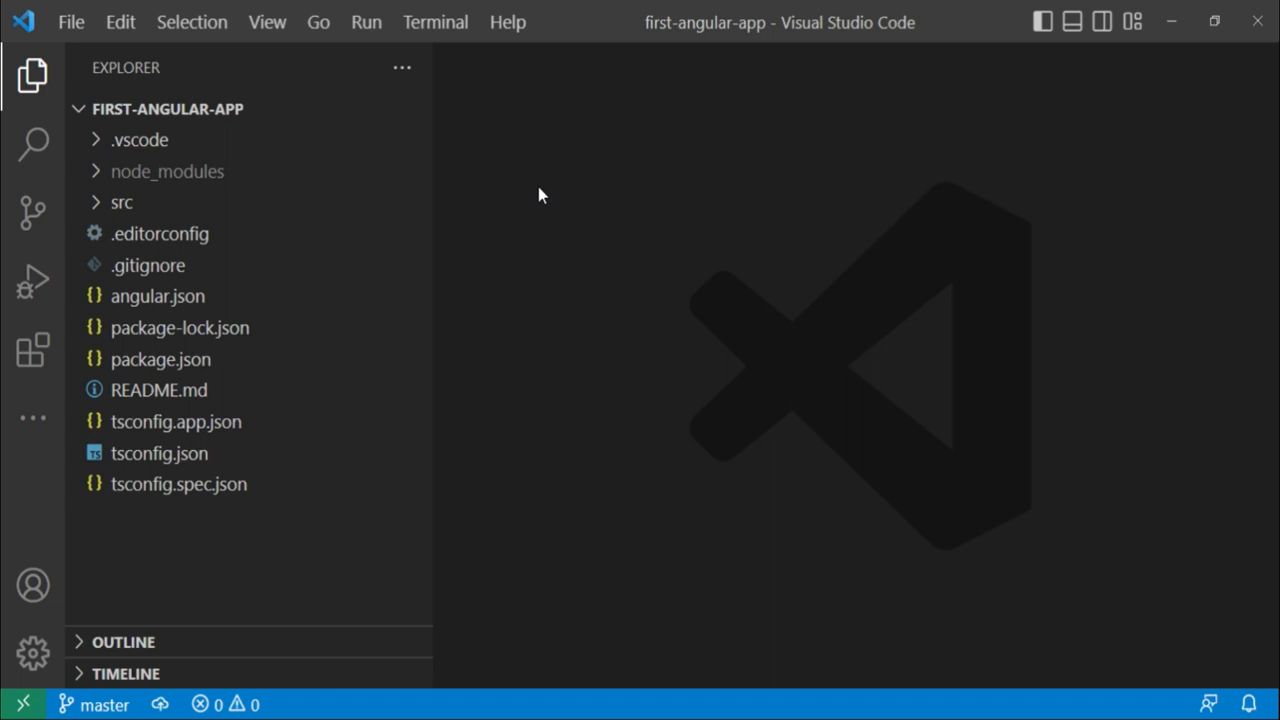
mouse_move(190, 145)
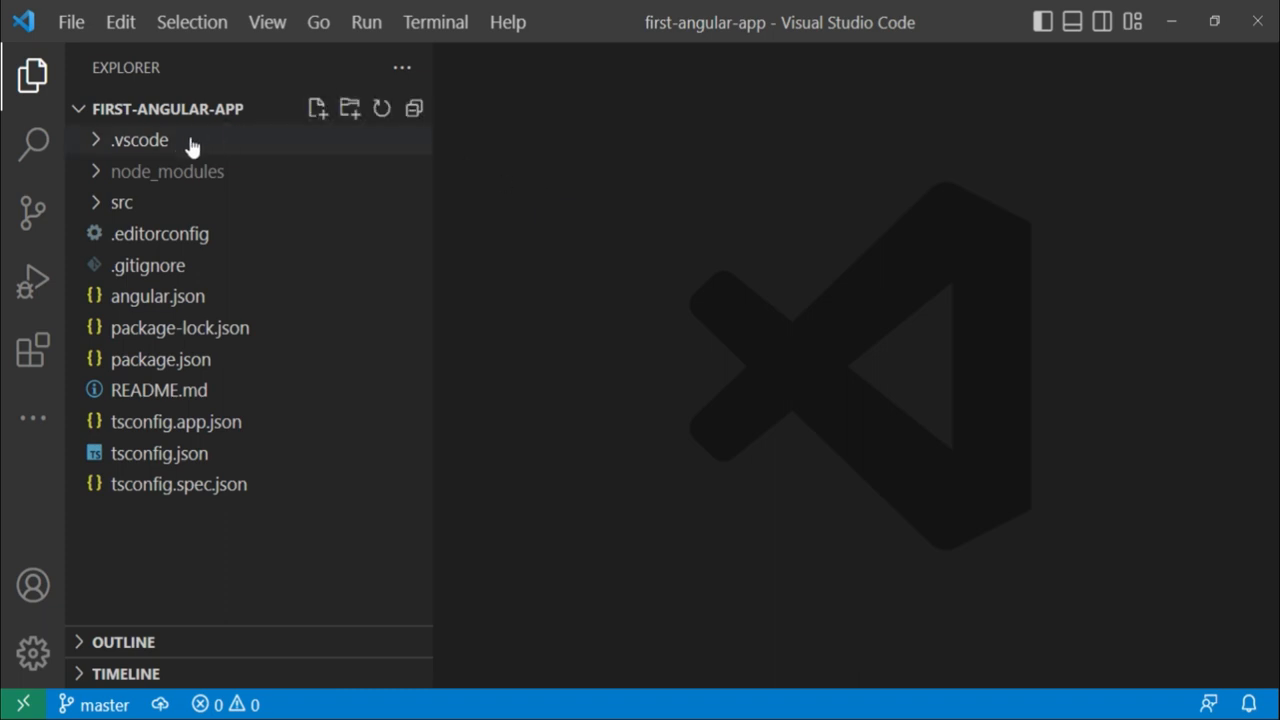
Step: Highlight the .vscode folder and briefly peek inside node_modules in the Explorer
click(139, 139)
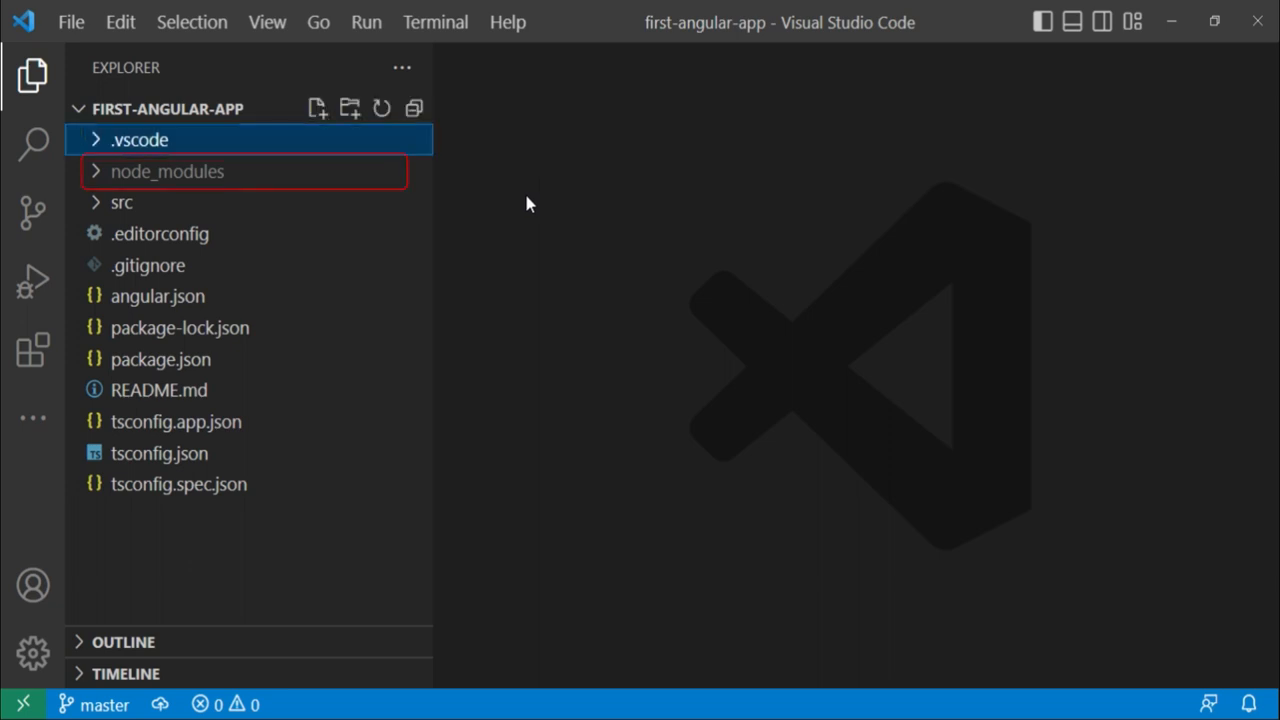
click(167, 171)
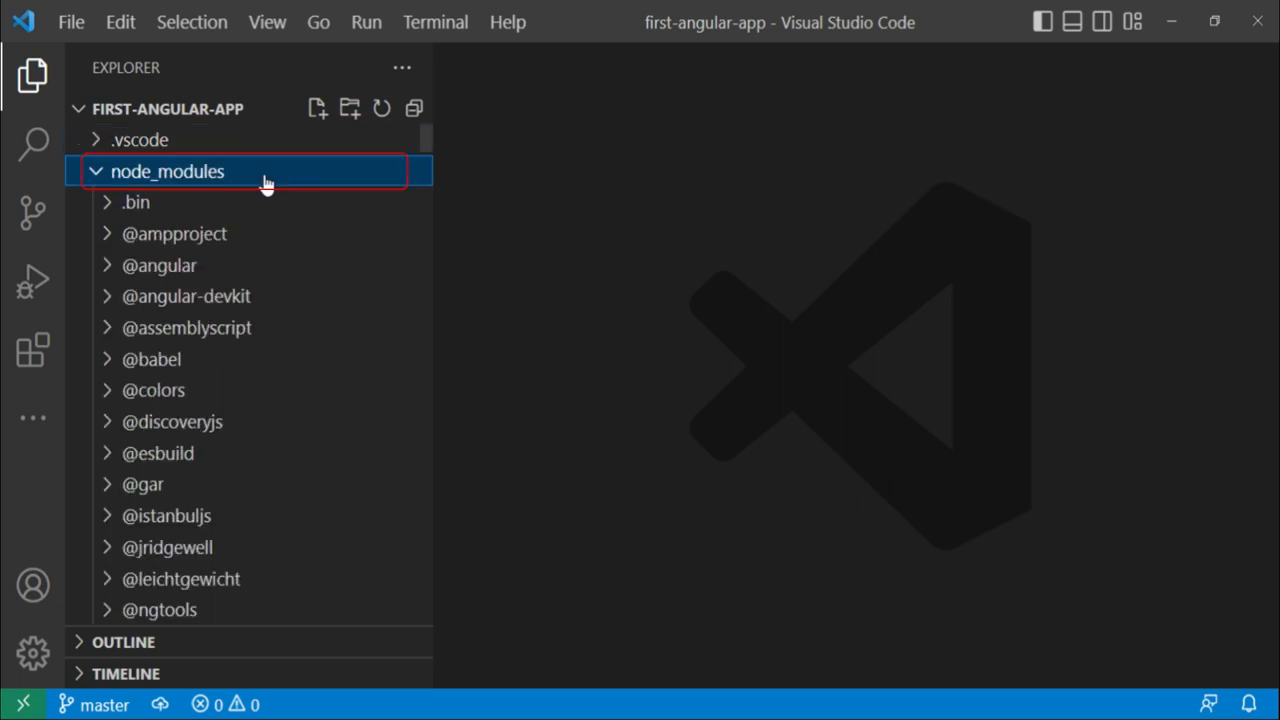
click(167, 171)
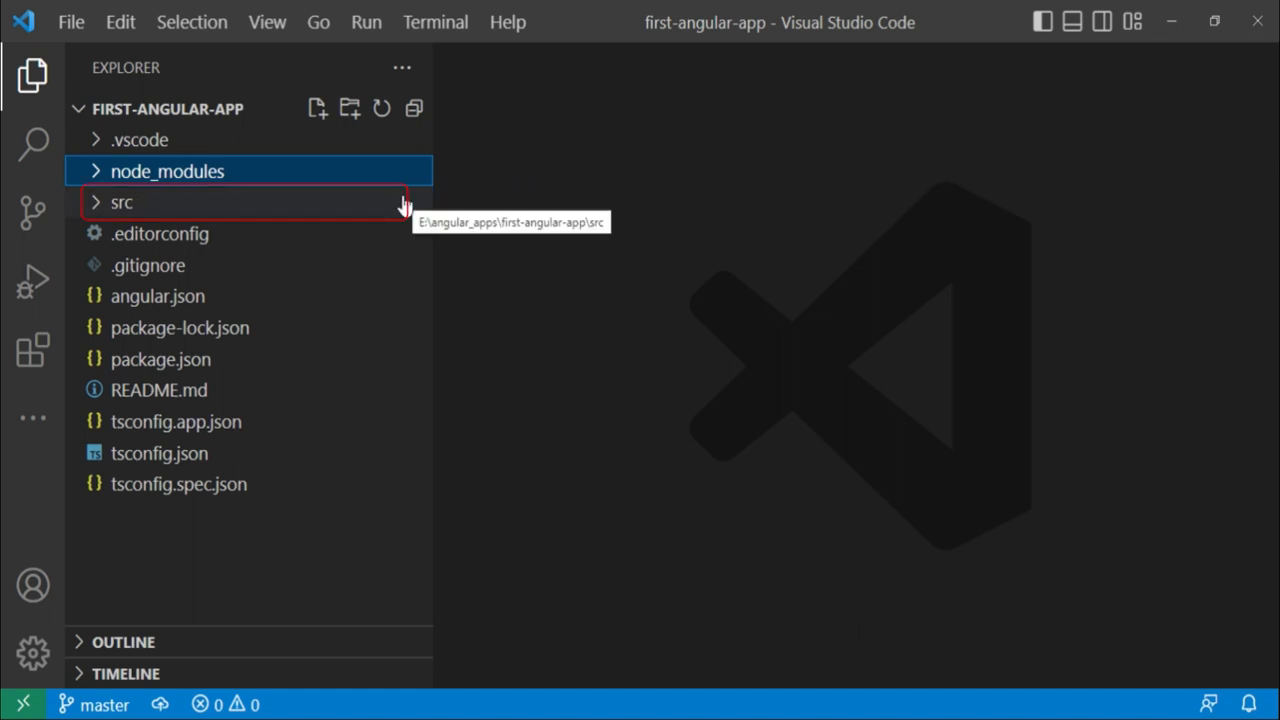
Step: Expand src to reveal app, assets, favicon.ico, index.html, main.ts and styles.css, highlighting assets
click(121, 202)
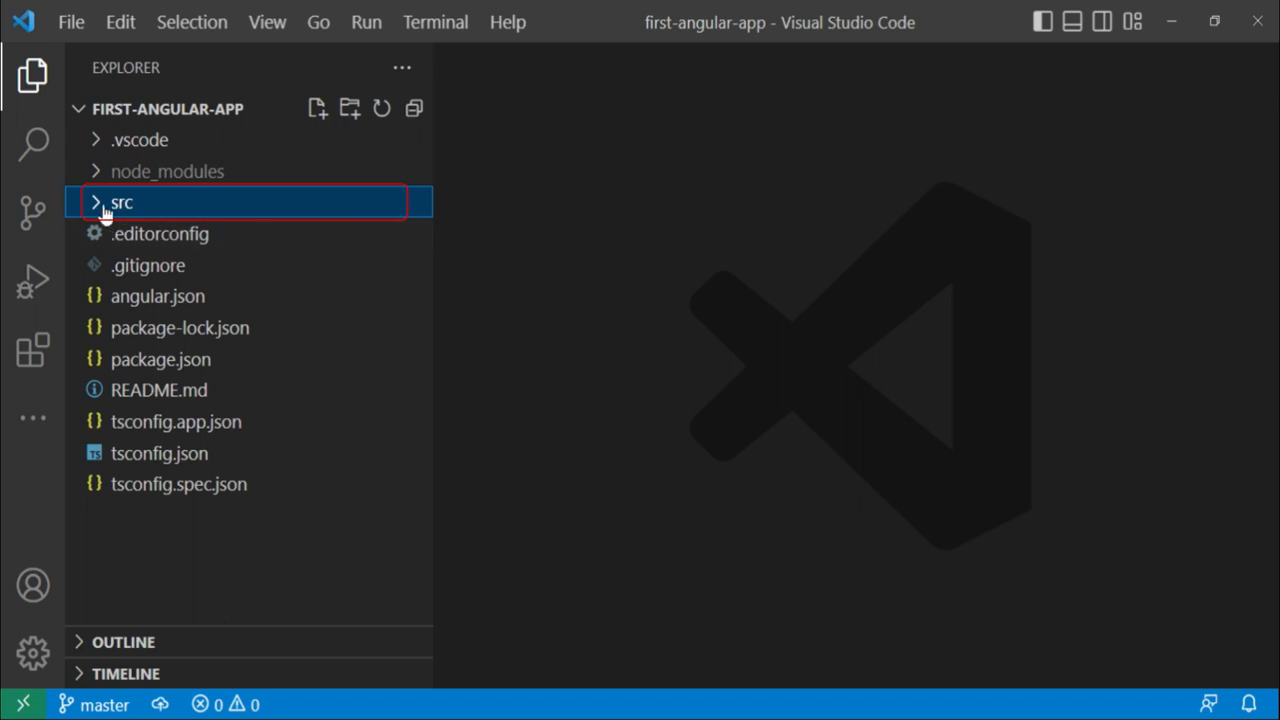
click(120, 202)
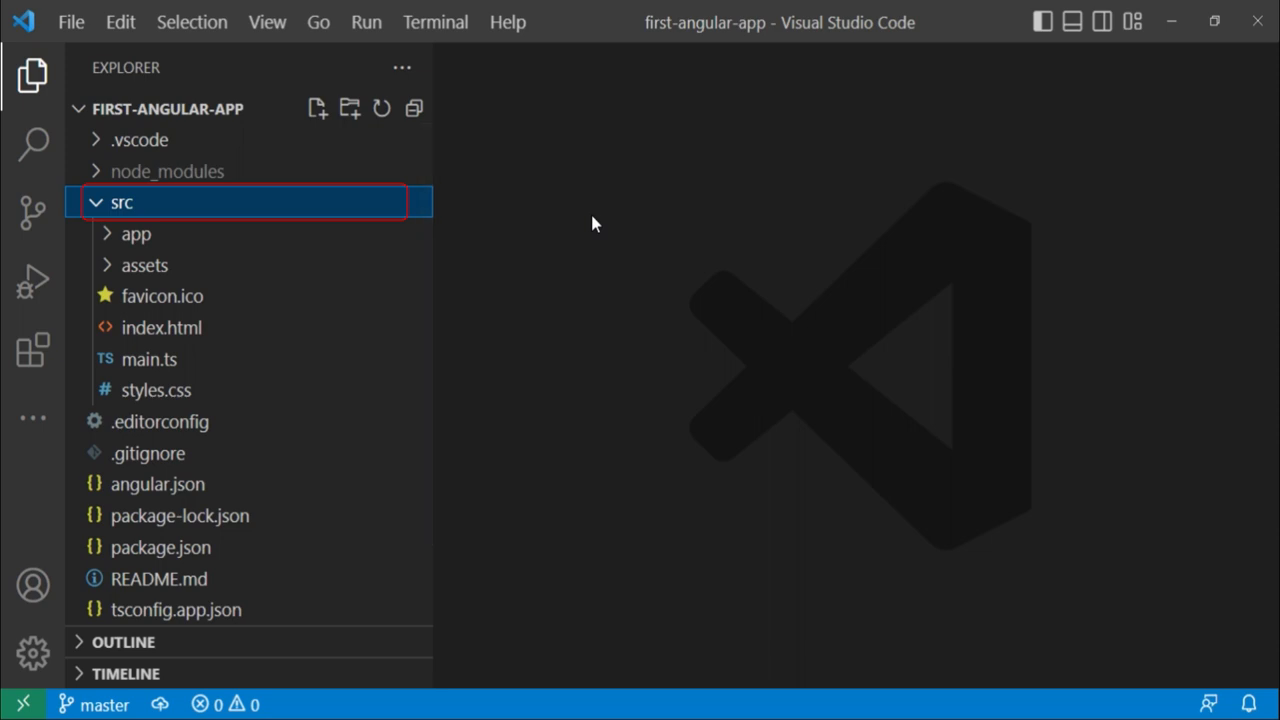
click(134, 233)
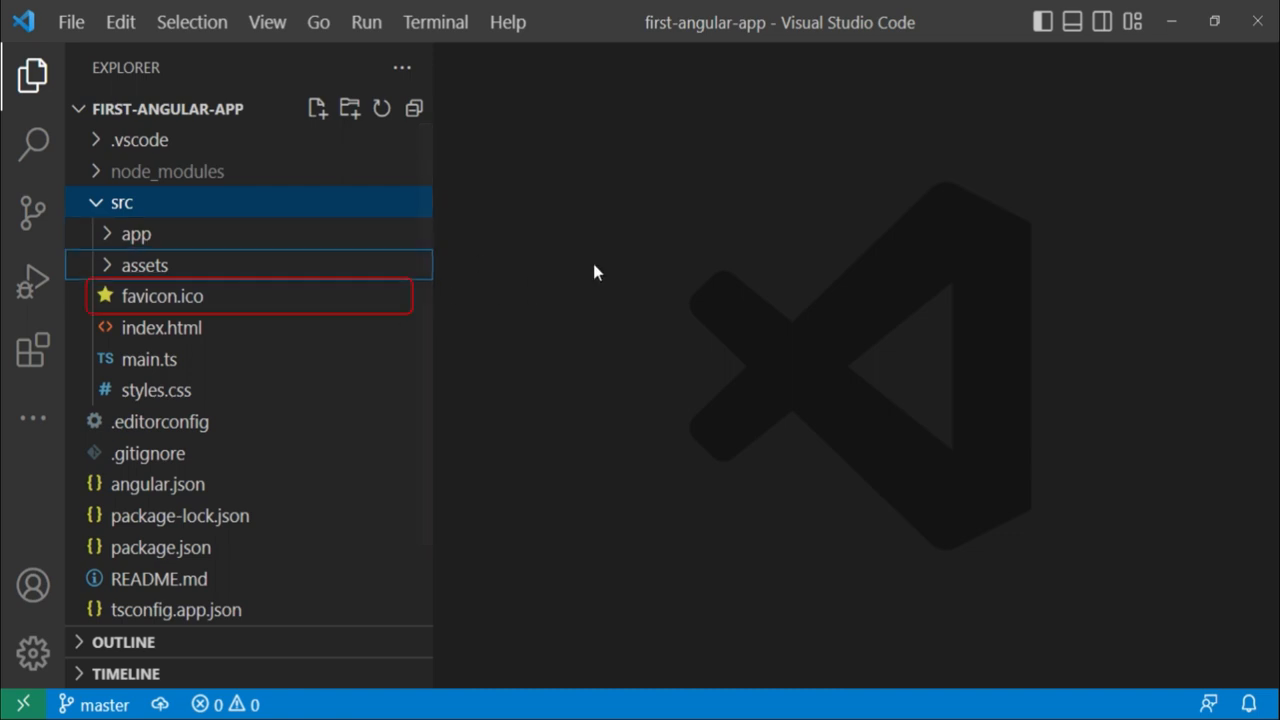
click(162, 296)
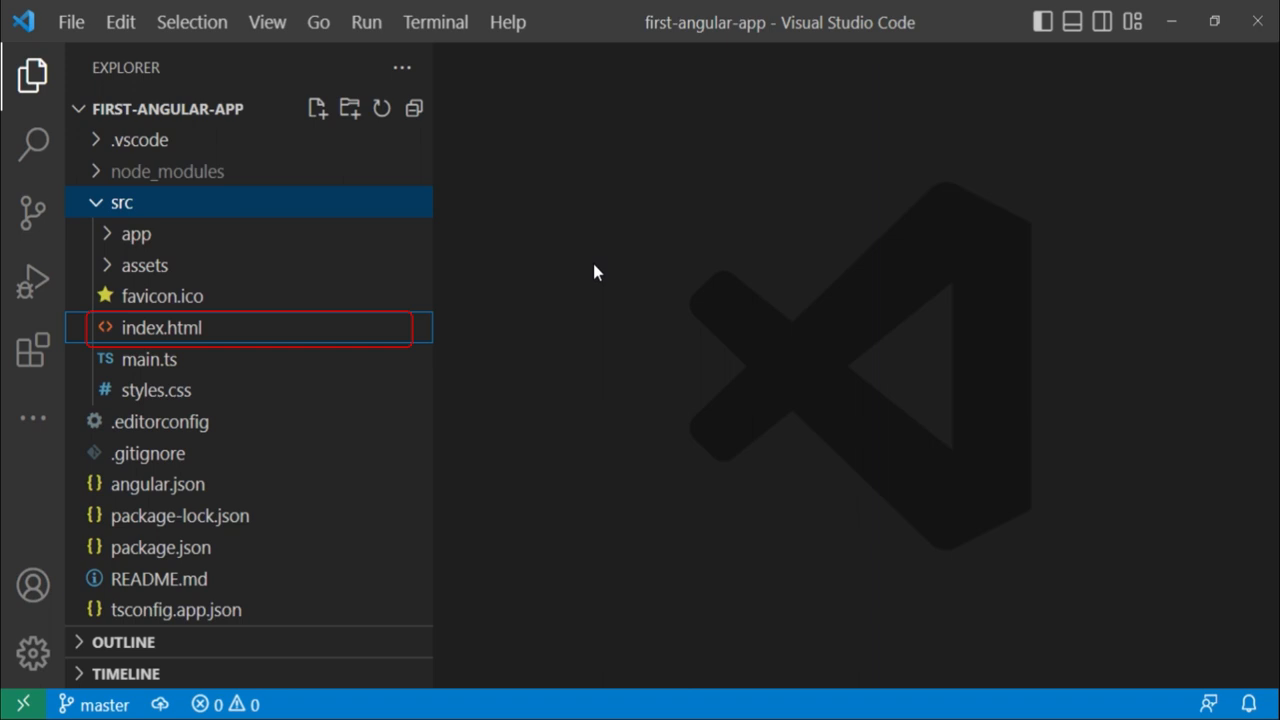
click(149, 359)
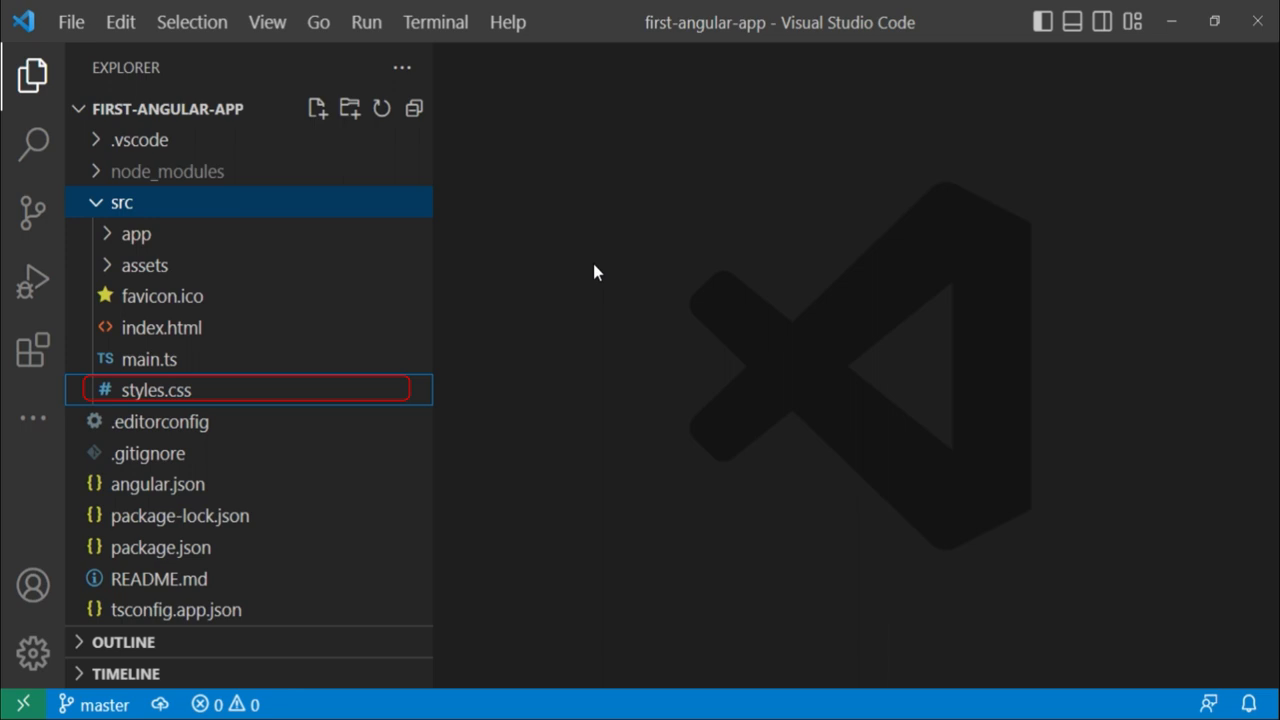
click(121, 202)
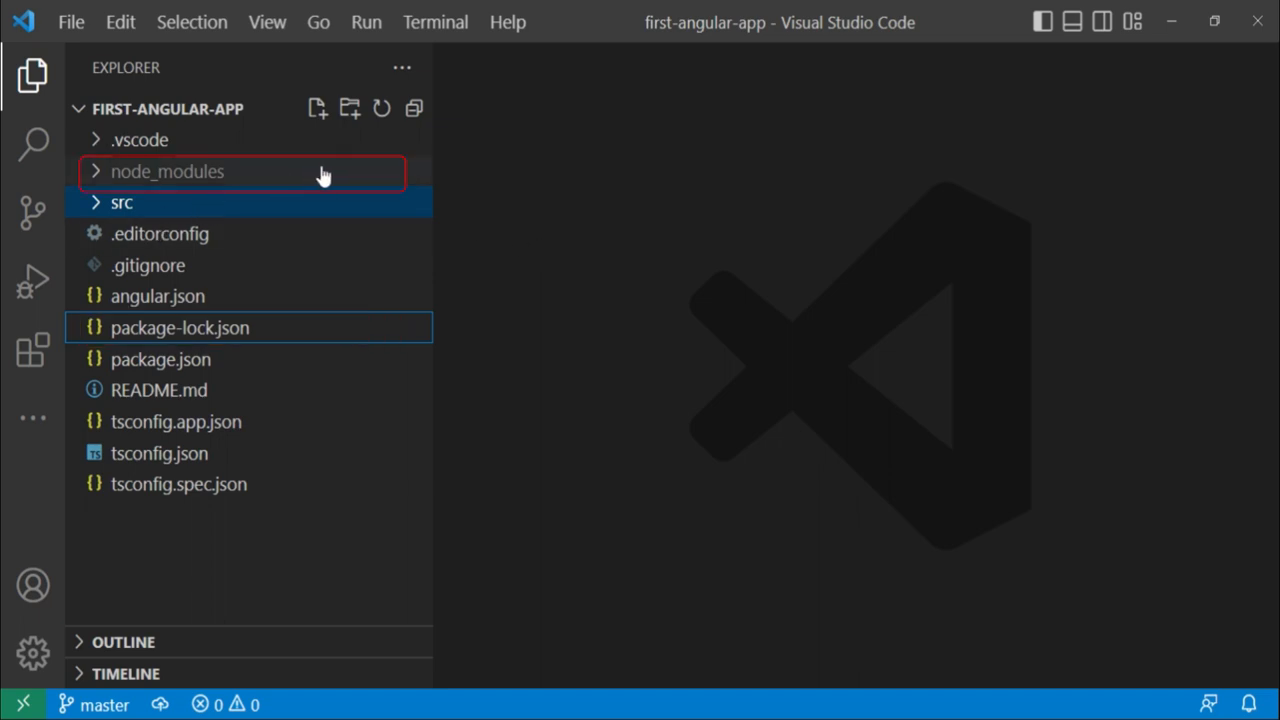
mouse_move(478, 228)
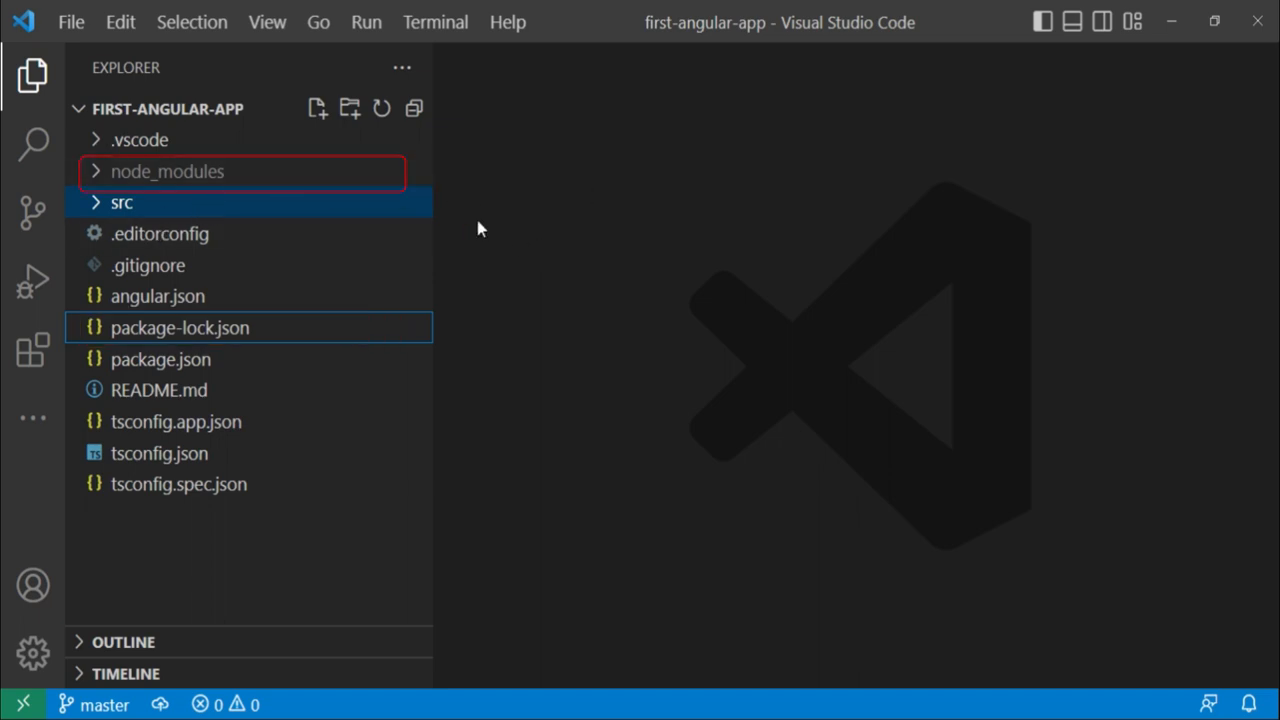
mouse_move(350, 178)
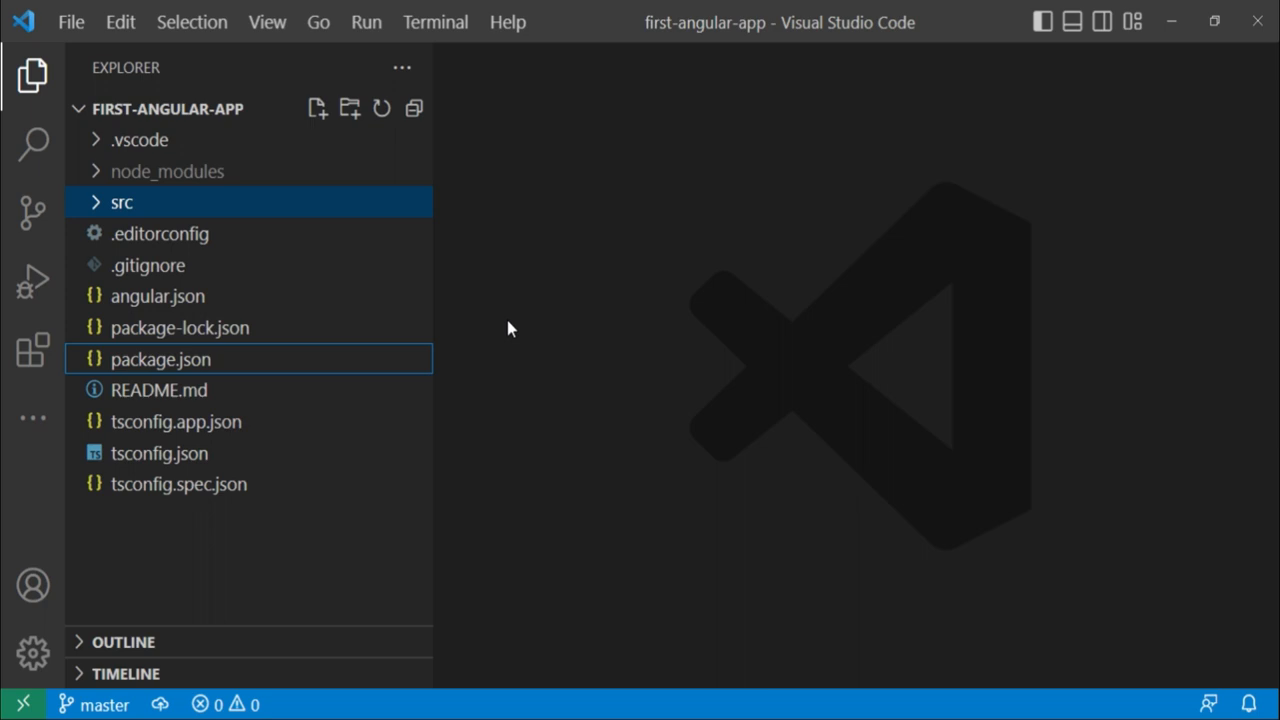
click(161, 390)
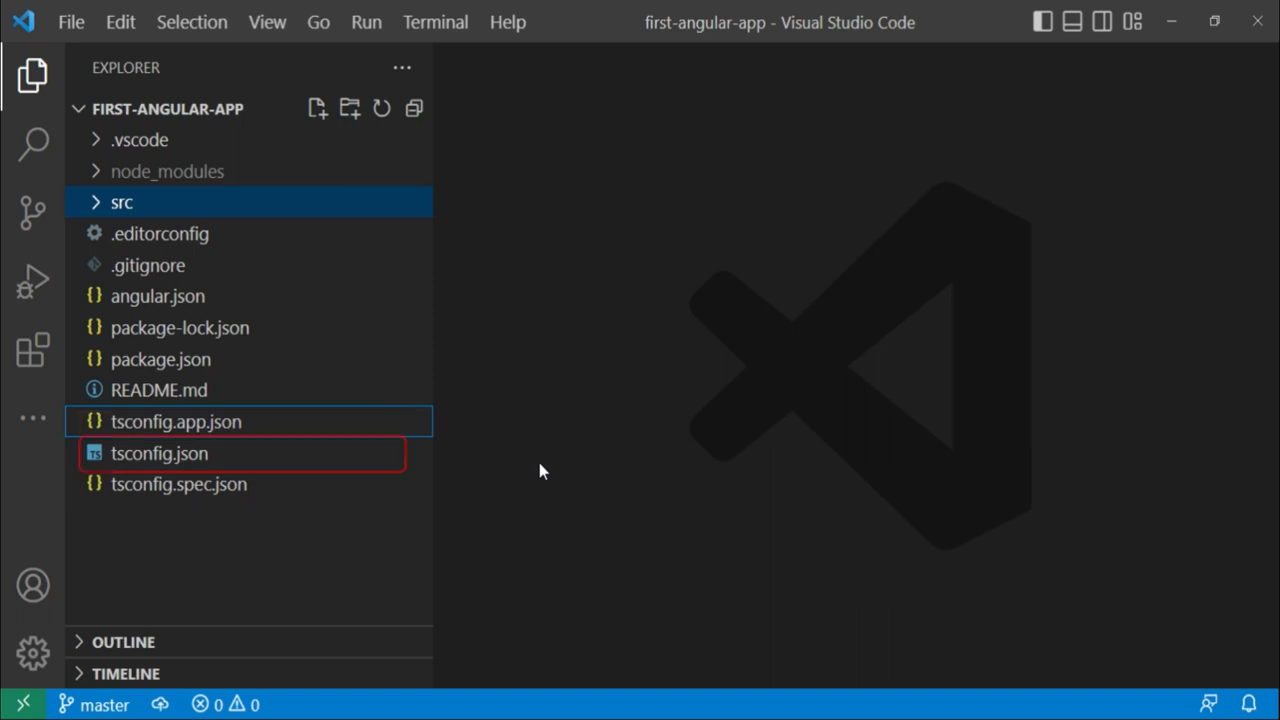
mouse_move(387, 460)
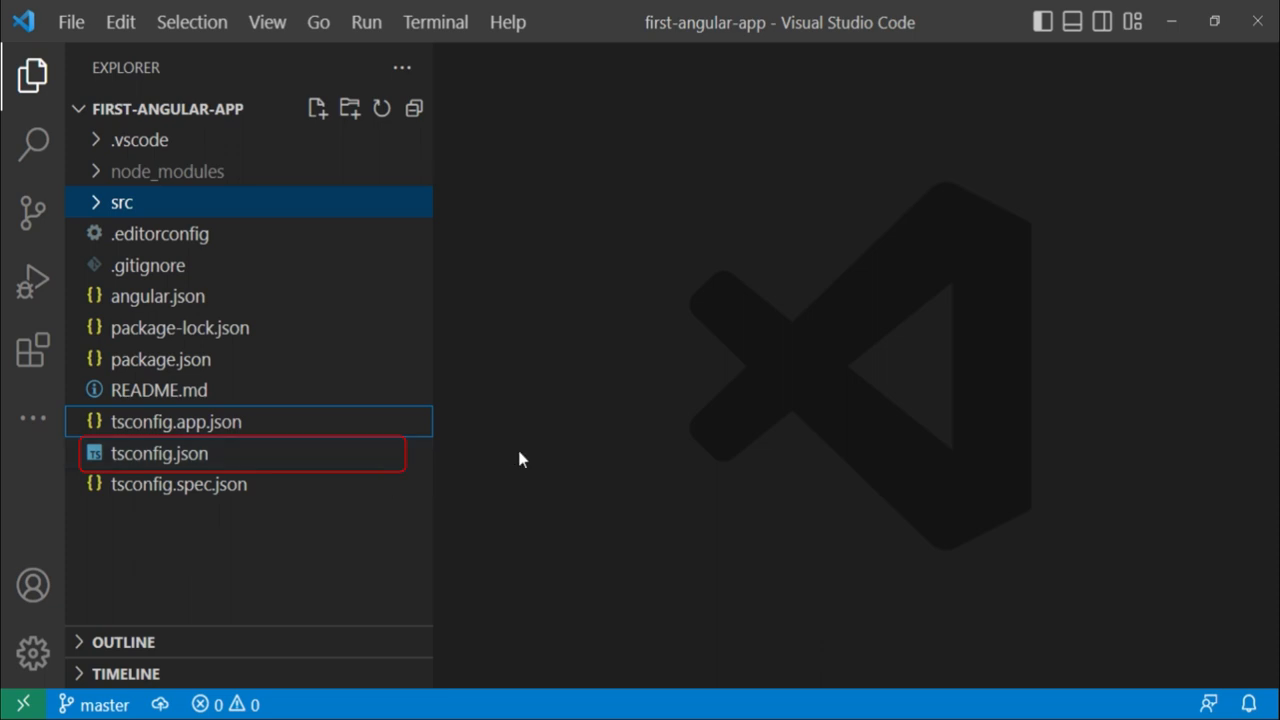
click(158, 421)
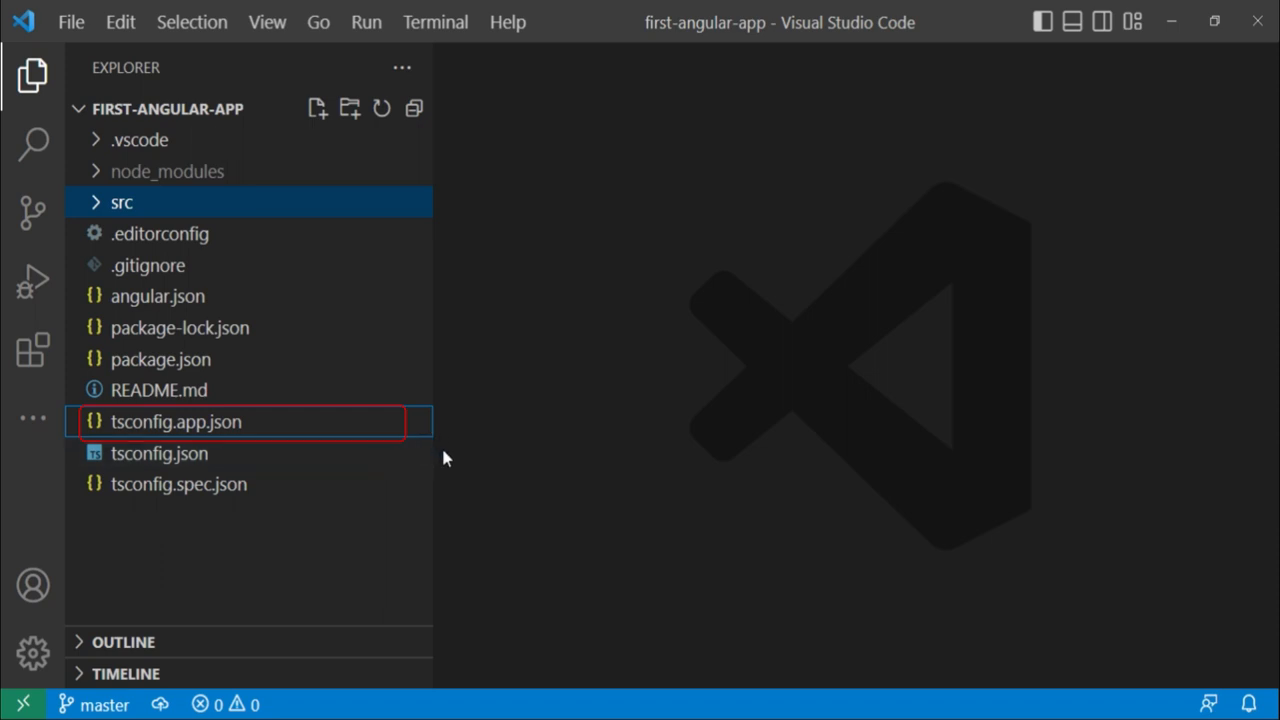
mouse_move(393, 433)
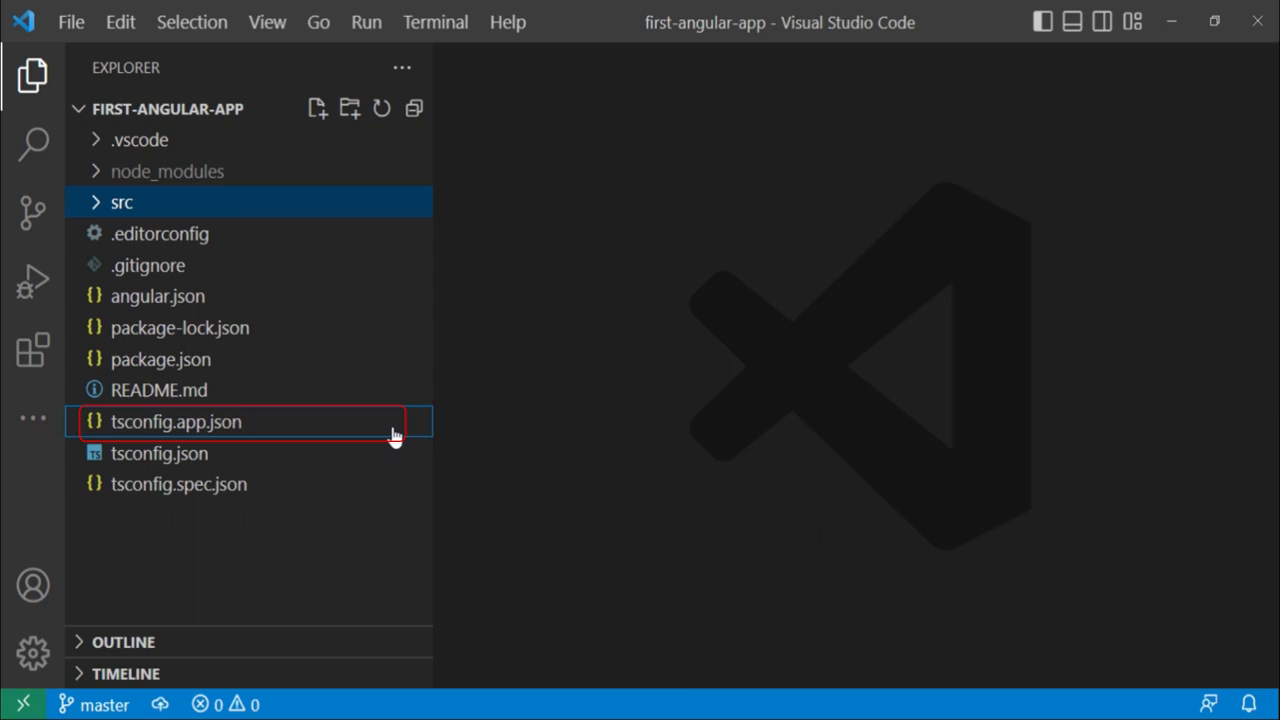
mouse_move(472, 437)
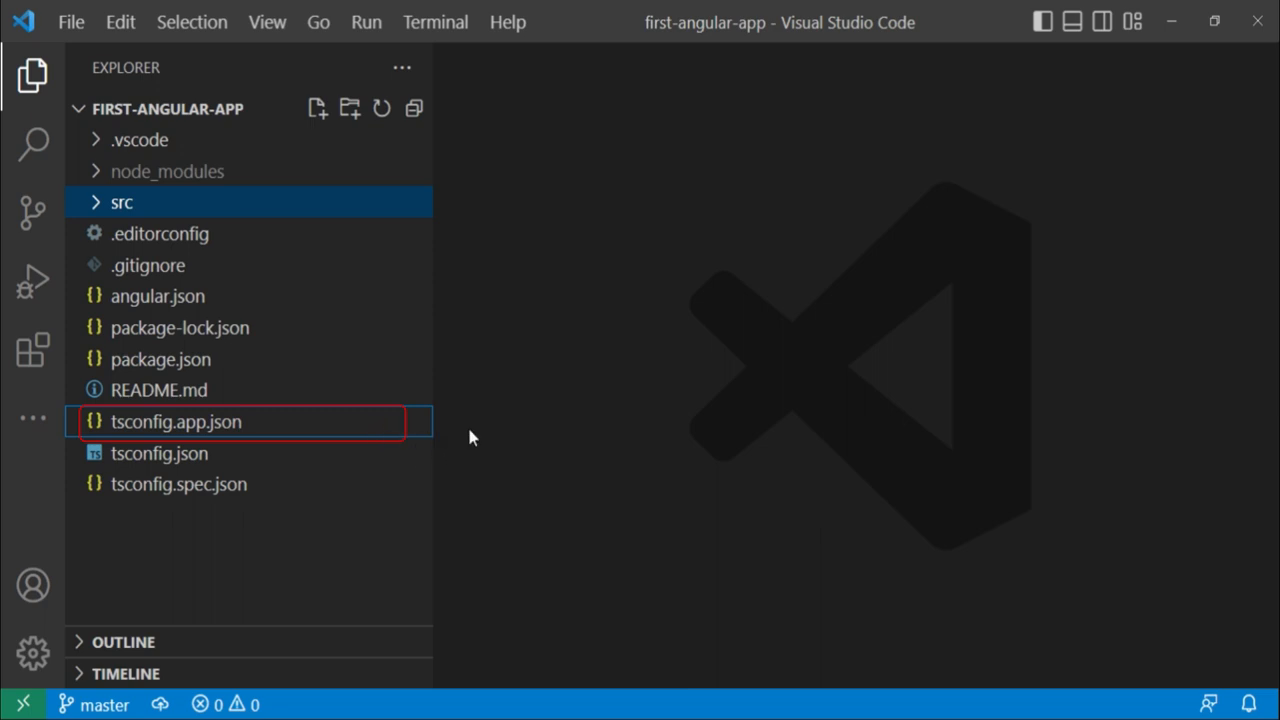